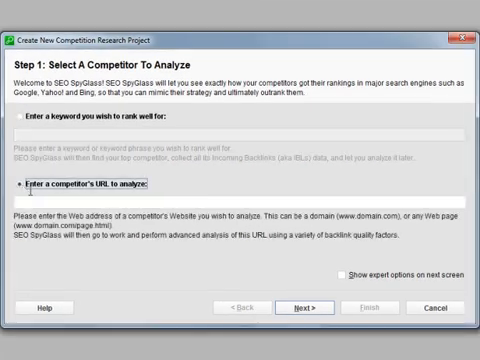
pyautogui.write('www.weather.')
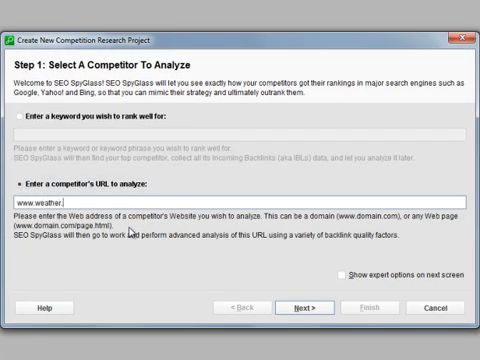
pyautogui.write('com')
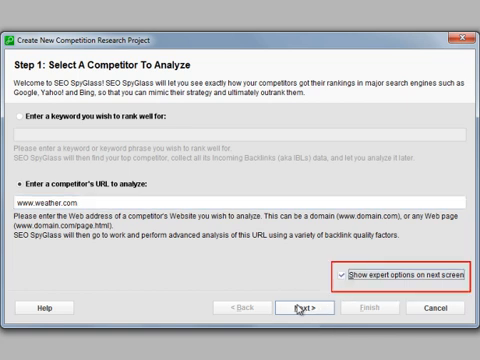
pyautogui.click(302, 308)
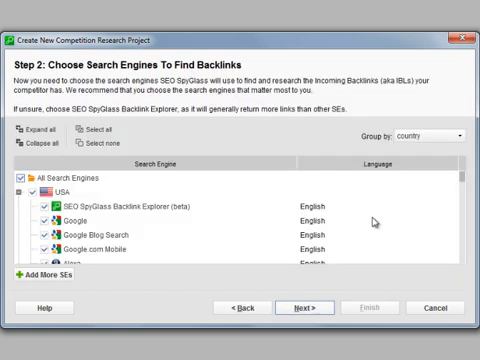
# Review the search engine list, leaving the default USA engines checked
pyautogui.scroll(-3)
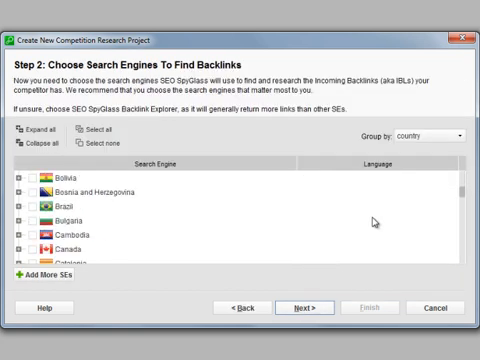
pyautogui.scroll(3)
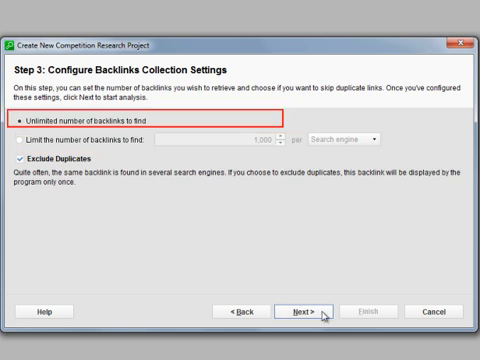
# Collect an unlimited number of backlinks and finish the project wizard
pyautogui.click(296, 312)
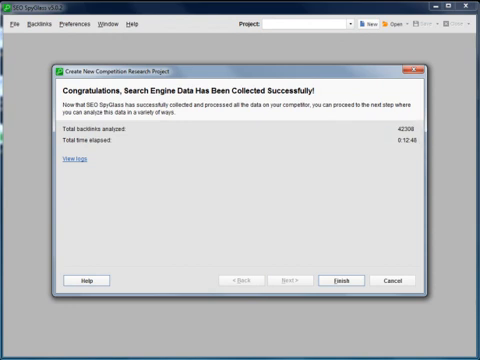
pyautogui.click(340, 280)
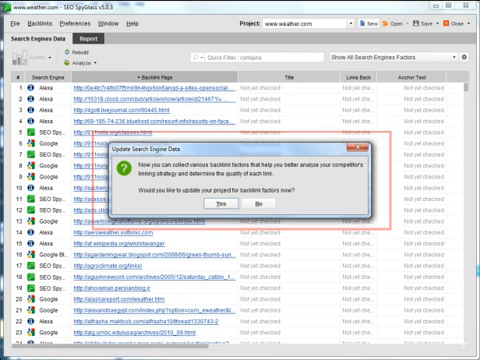
# Answer the update prompt and enable the Compete.com traffic factor in Preferred Backlink Factors
pyautogui.click(224, 204)
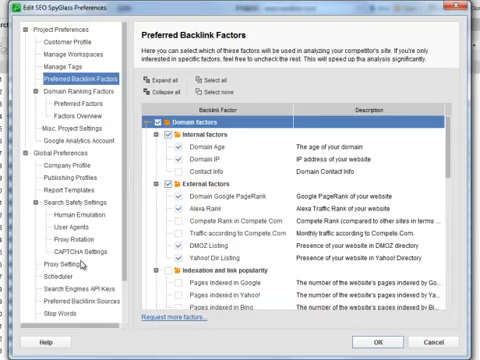
pyautogui.moveTo(428, 162)
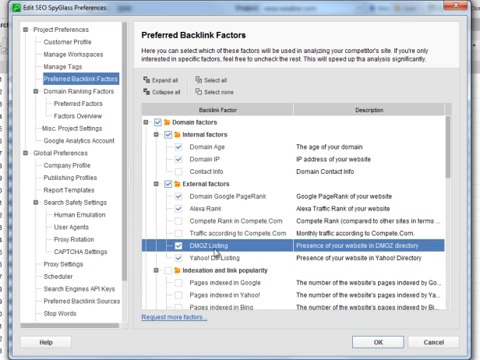
pyautogui.click(220, 278)
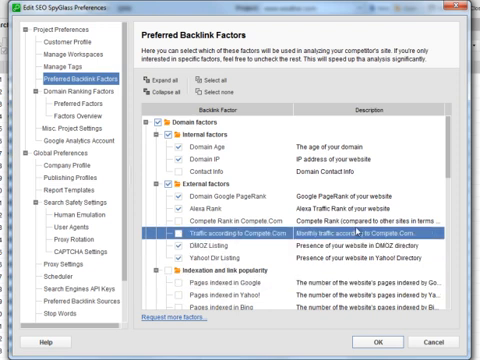
pyautogui.scroll(-3)
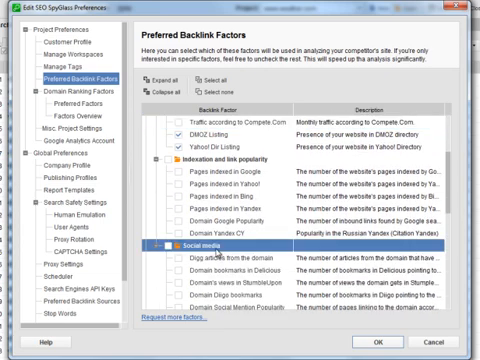
pyautogui.scroll(-3)
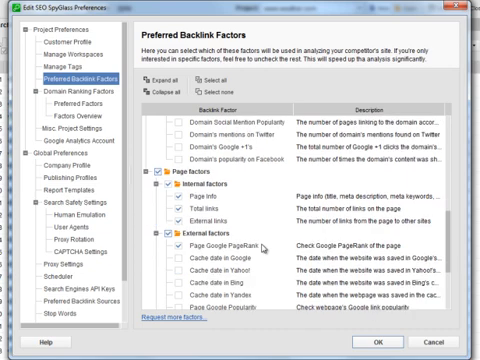
pyautogui.scroll(-3)
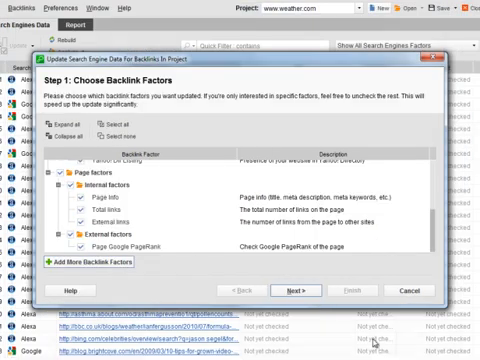
# Run the search engine data update for the chosen backlink factors
pyautogui.click(288, 292)
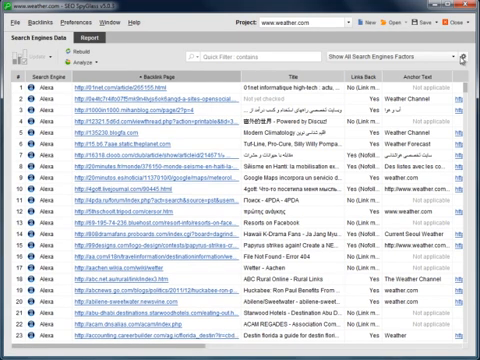
# Add Alexa Rank, Domain Age and Compete Traffic columns to the 'Show All Search Engines Factors' workspace
pyautogui.click(76, 24)
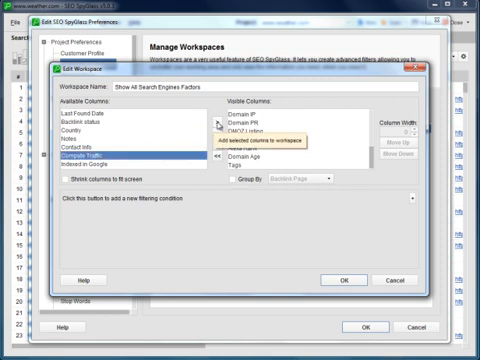
pyautogui.click(204, 122)
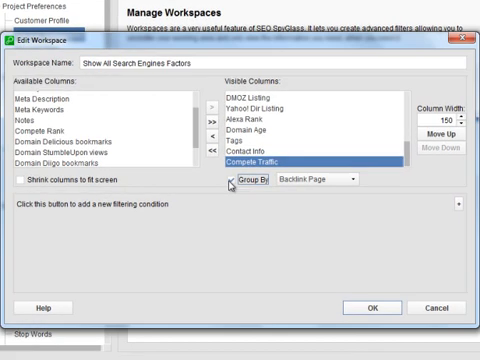
pyautogui.click(340, 180)
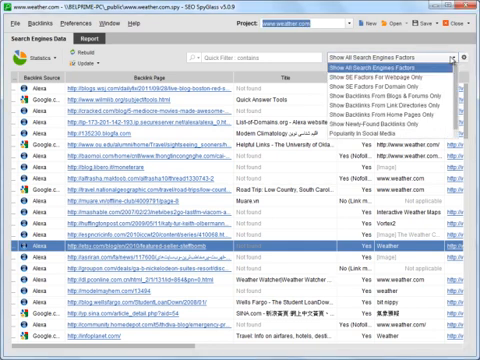
pyautogui.moveTo(390, 94)
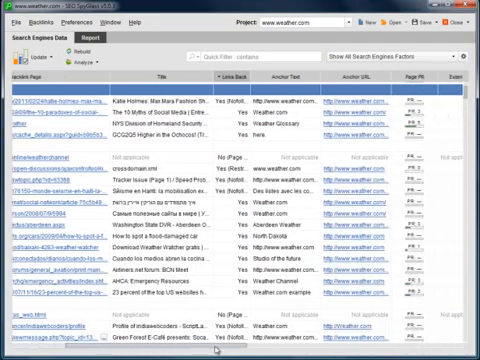
# Scroll the backlinks table right to see ranks, countries and traffic columns
pyautogui.hscroll(3)
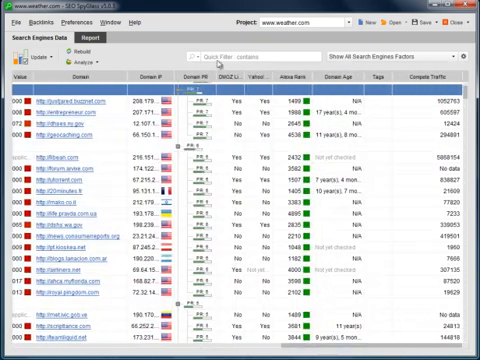
# Filter the backlinks with 'wea' and bring up the Browsing Backlink Details statistics
pyautogui.write('wea')
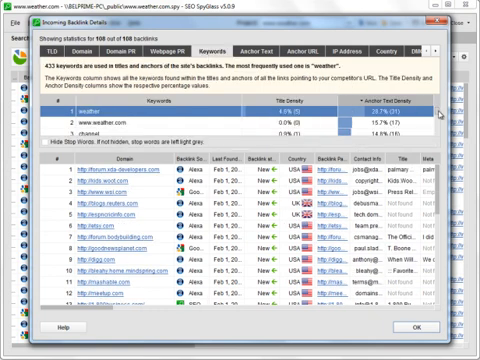
# Scroll the anchor keyword statistics, then review the Anchor URL statistics
pyautogui.scroll(-3)
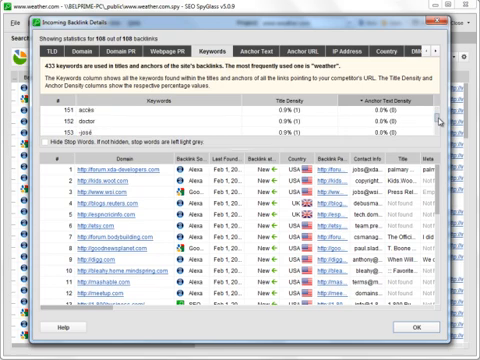
pyautogui.scroll(-3)
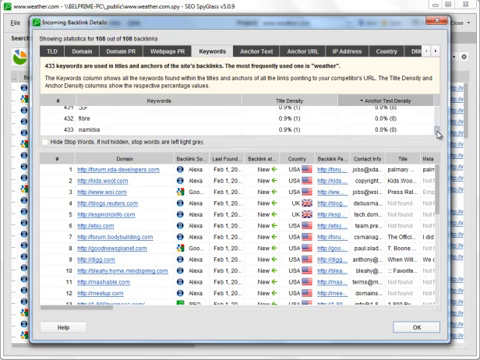
pyautogui.click(312, 44)
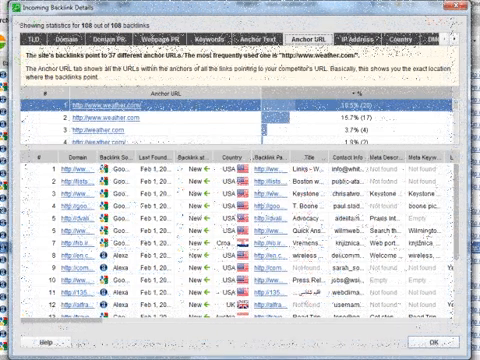
pyautogui.scroll(-3)
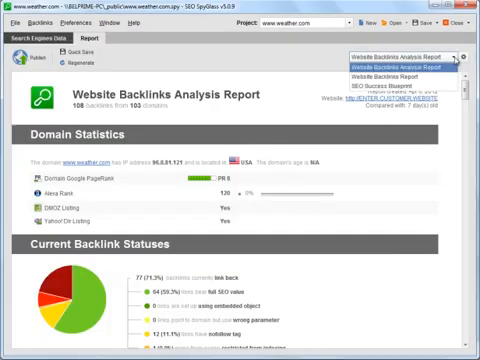
pyautogui.moveTo(408, 86)
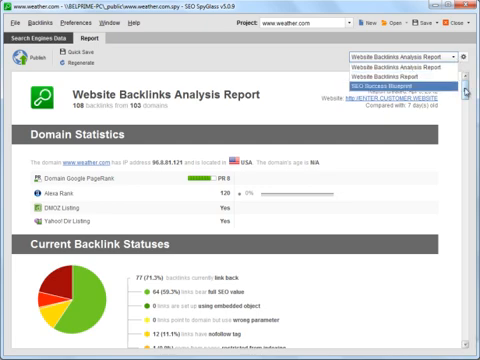